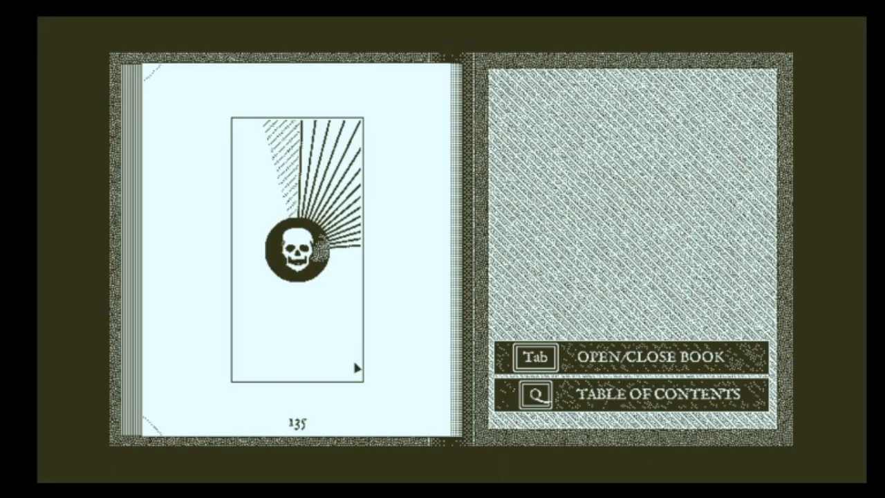
mouse_move(411, 365)
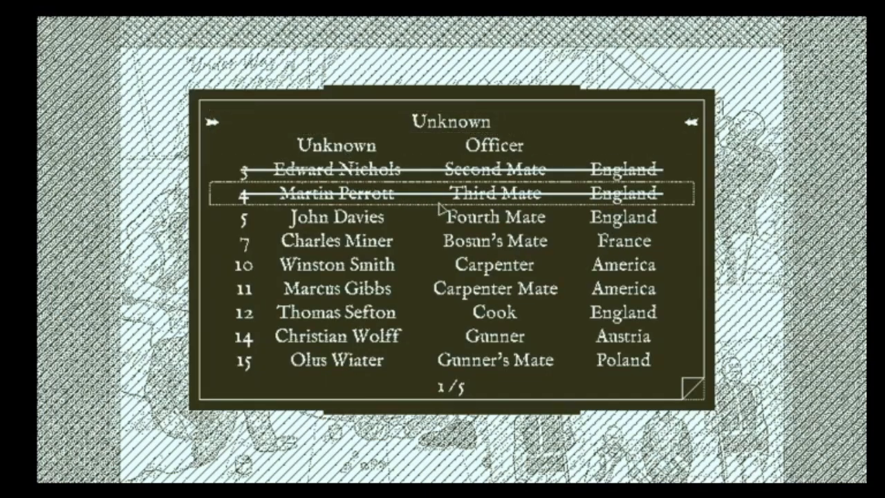
Turn the crew list to page 2/5, listing the passengers and stewards
click(691, 122)
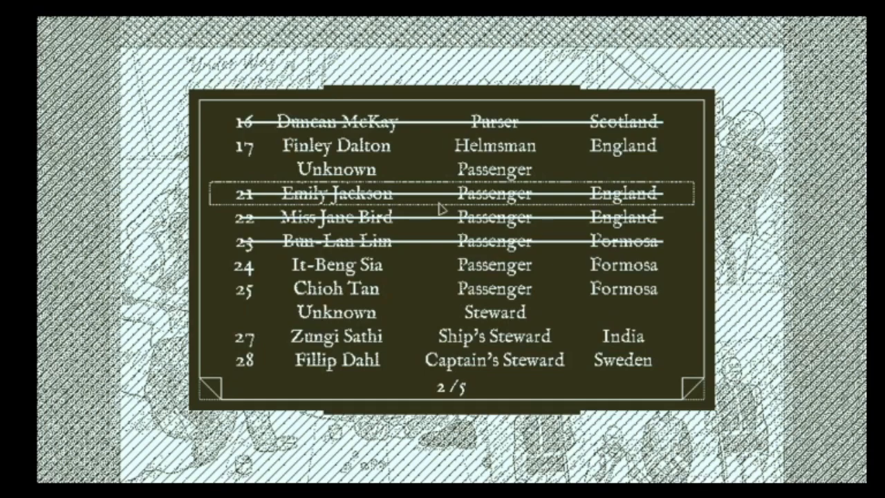
click(684, 390)
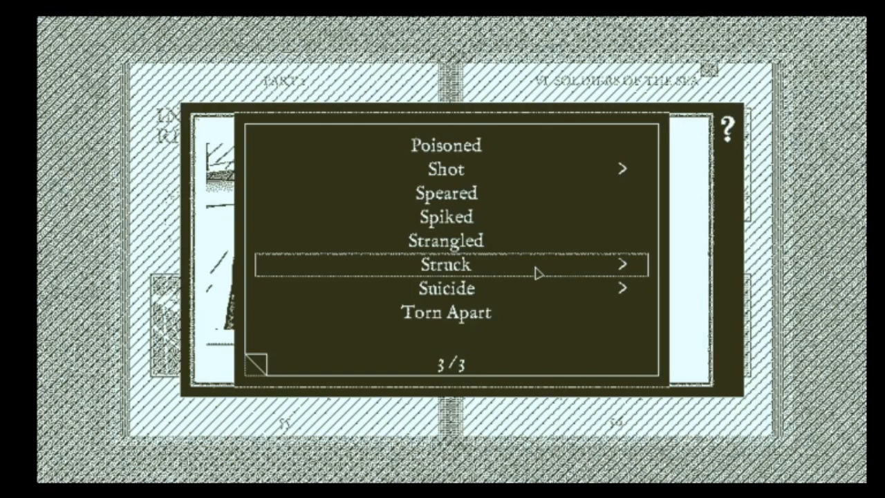
Page to 3/3 of the cause-of-death list and point at Struck for its sub-options
click(448, 266)
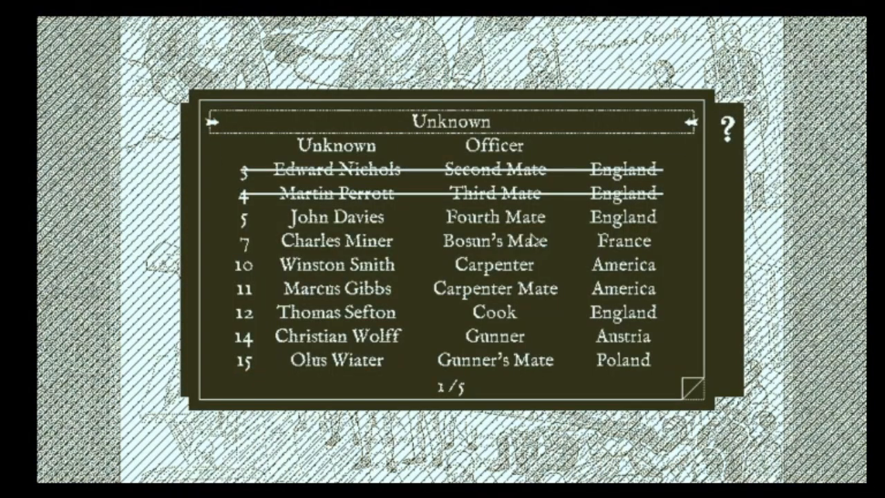
Turn the crew list to page 4/5 and pick a name among the topmen and seamen
click(689, 122)
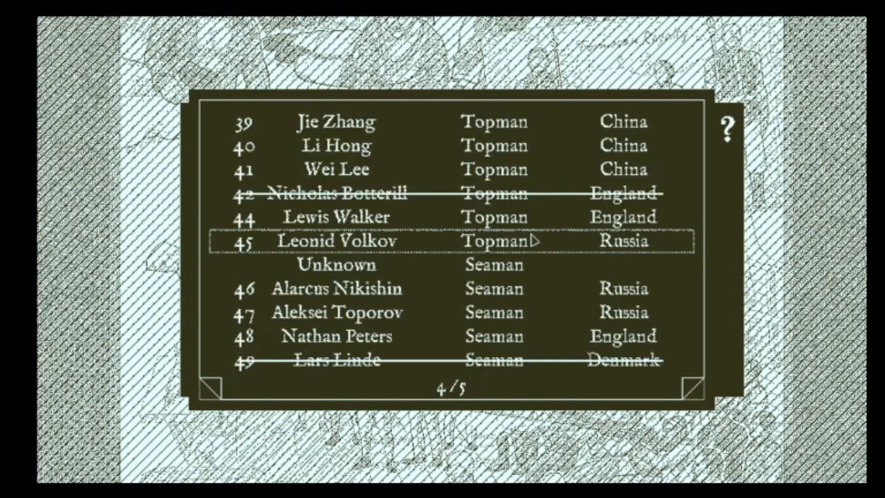
click(338, 240)
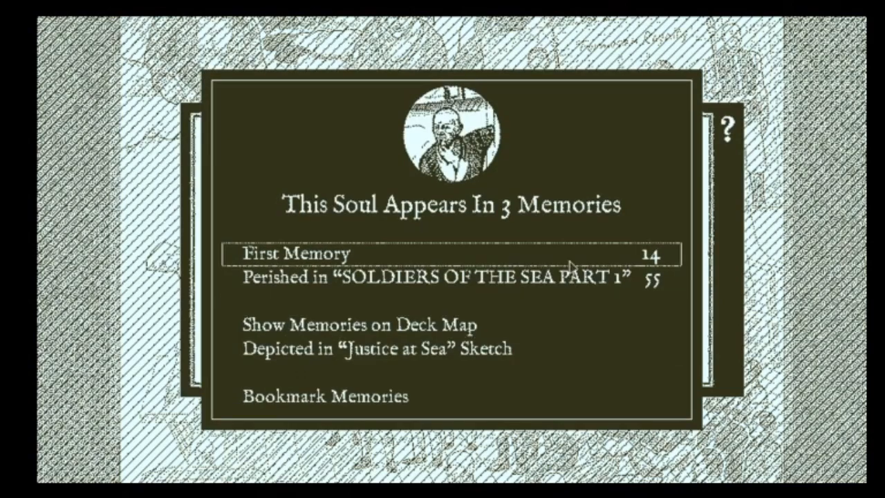
mouse_move(576, 264)
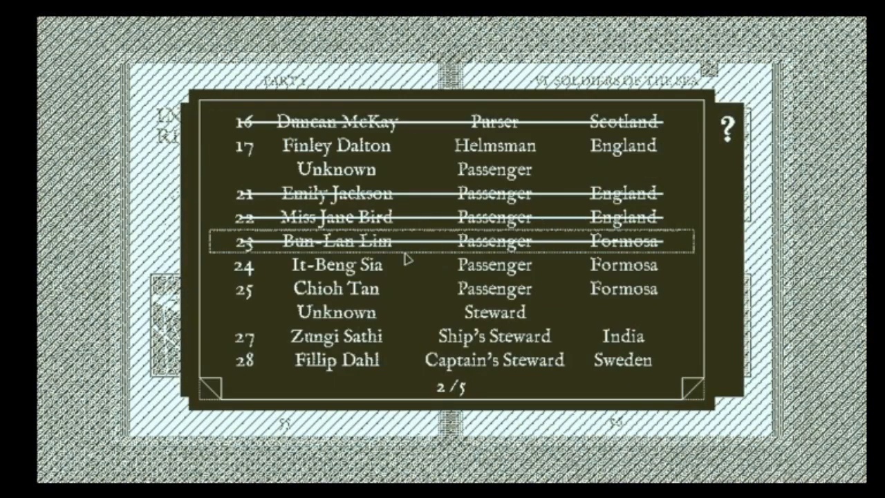
Turn the crew list from page 2/5 to page 3/5, with Paul Moss crossed out
click(691, 394)
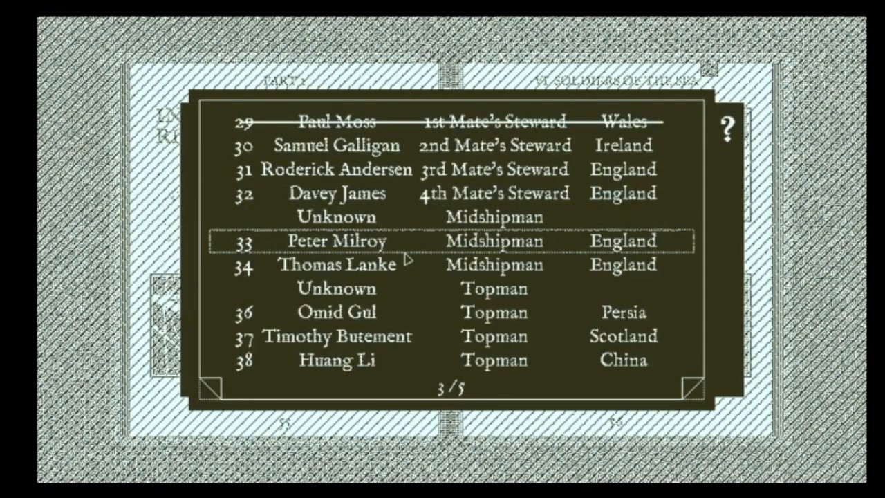